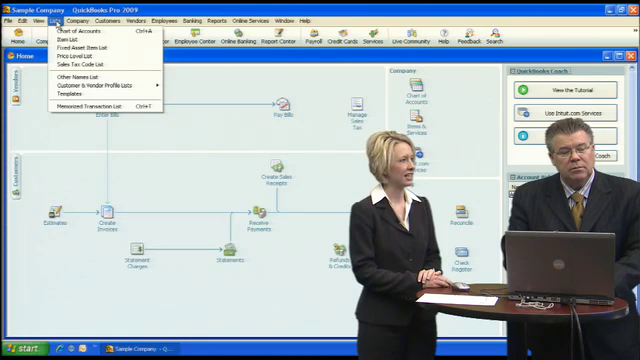
mouse_move(64, 48)
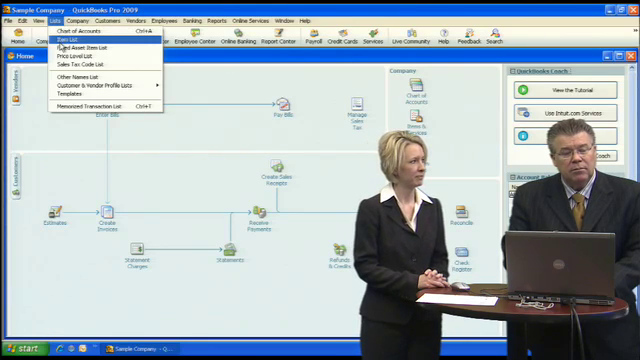
Show the Item List of products and services the company sells.
click(62, 40)
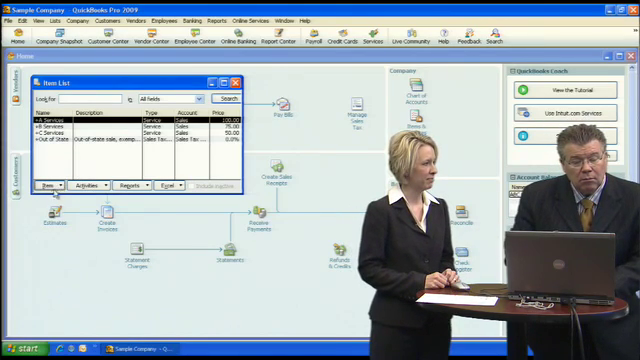
Start a new item from the Item List's Item menu.
click(44, 188)
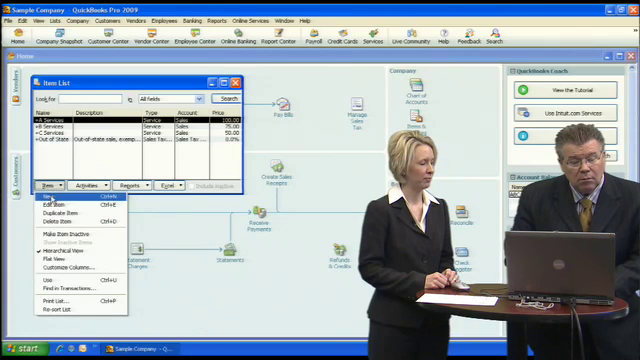
click(48, 200)
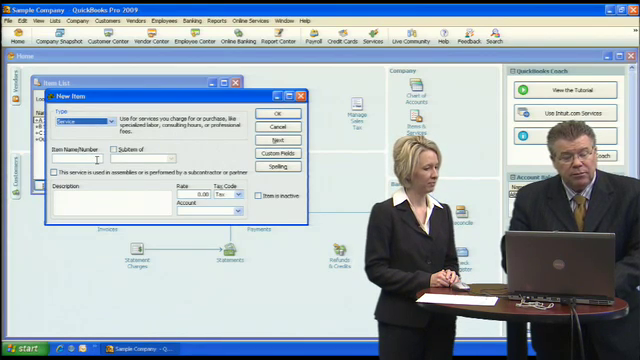
Save a new Service item named 'Consulting' to the Item List.
text(d)
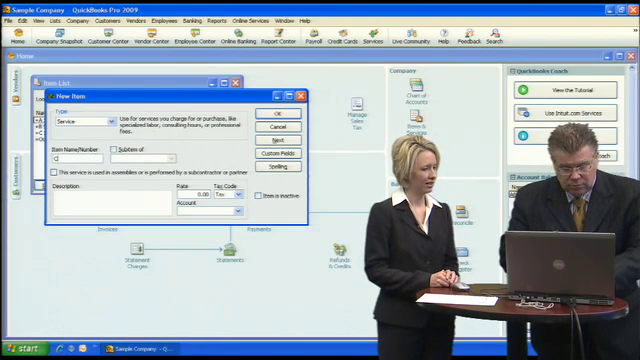
text(Consulting)
click(194, 194)
text(100)
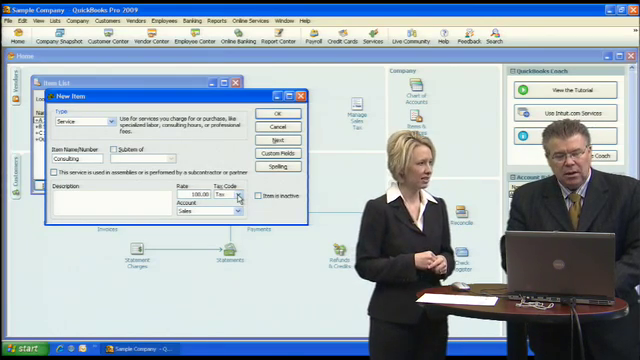
click(242, 184)
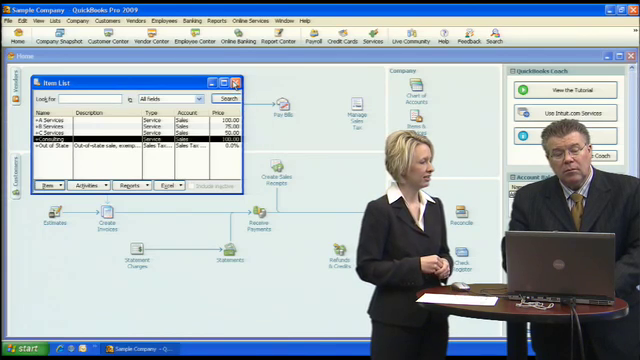
Start a blank invoice from the Home page.
click(236, 78)
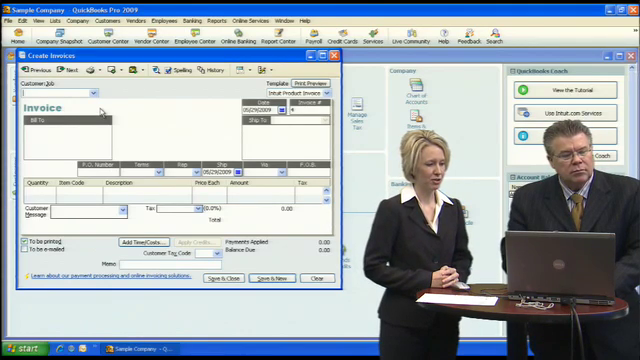
Enter 'ABC Inc.' as the invoice customer, prompting the Customer:Job Not Found warning.
click(98, 92)
text(ABC Inc)
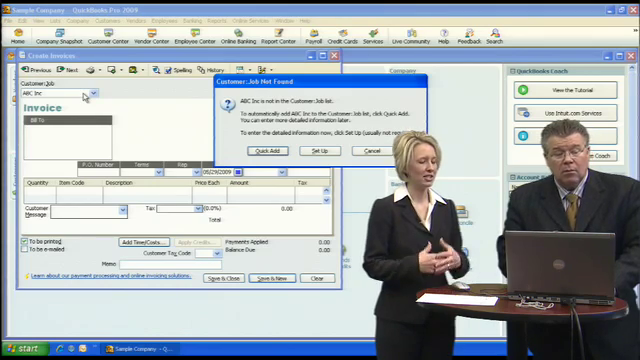
mouse_move(120, 110)
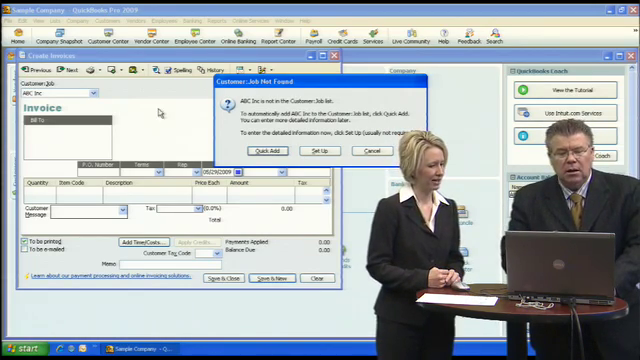
Add ABC Inc. as a new customer, finish the invoice and save and close it.
click(264, 148)
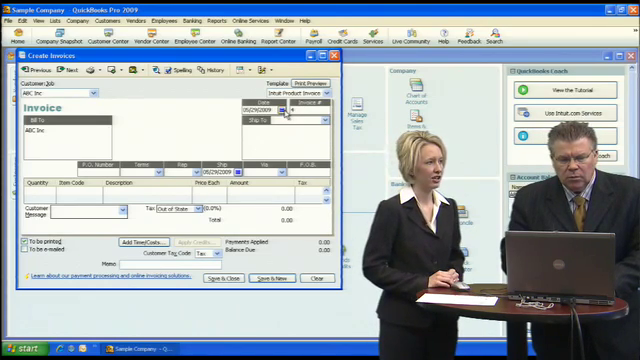
click(292, 108)
text(5)
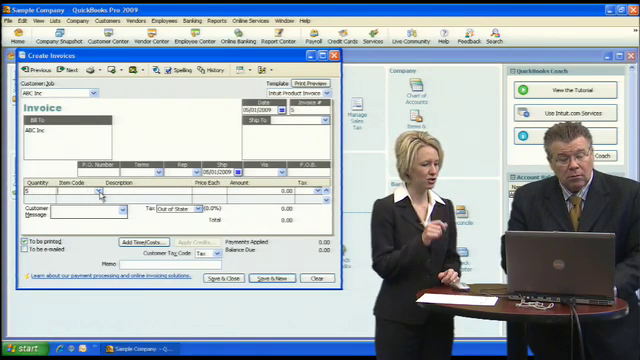
click(100, 188)
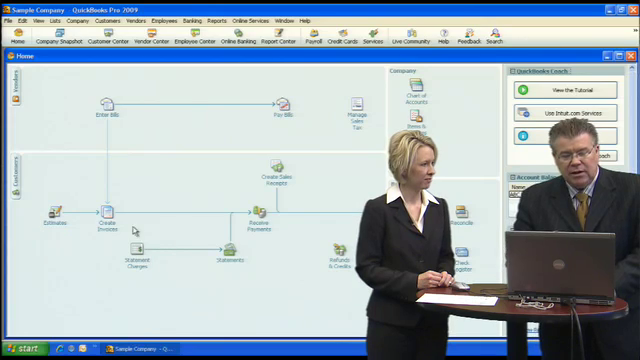
mouse_move(112, 210)
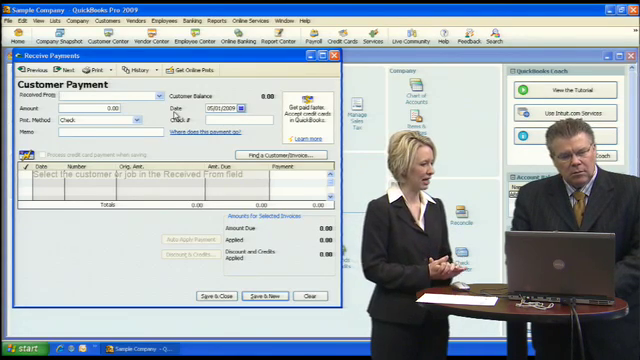
Record ABC Inc.'s 500.00 check #789 with a 'partial' memo against the invoice and save it.
click(160, 96)
text(100)
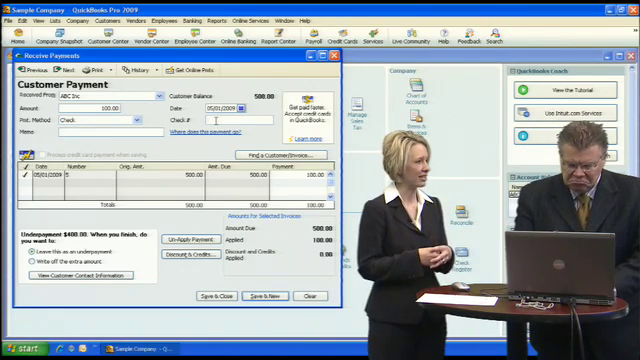
text(789)
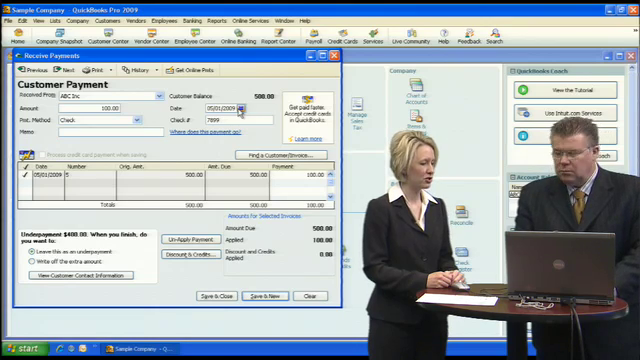
click(248, 108)
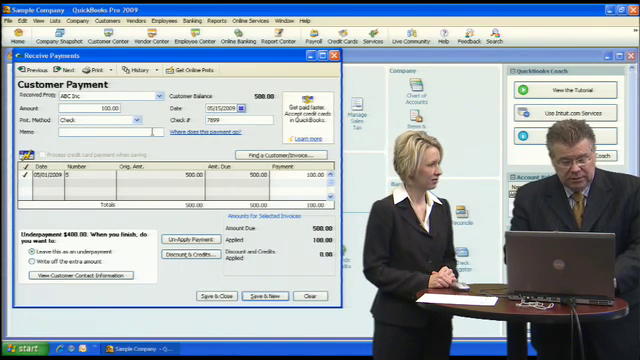
text(partial)
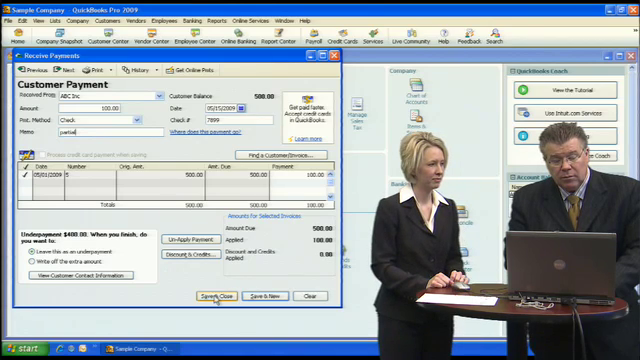
click(212, 296)
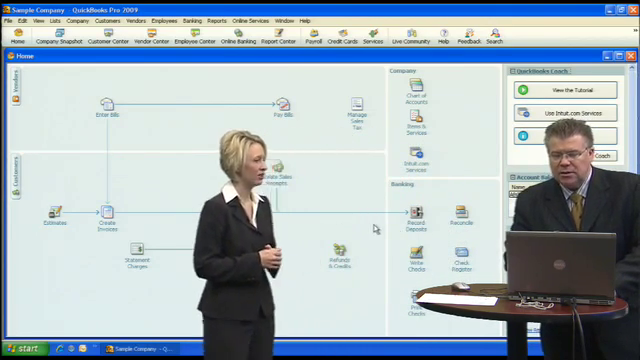
Bring up Payments to Deposit and mark the 500.00 ABC Inc. check for deposit.
click(420, 216)
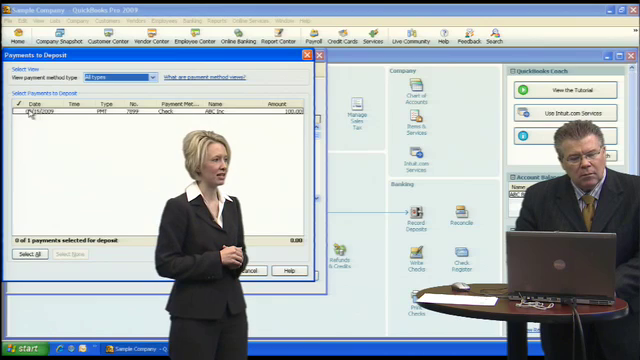
click(18, 112)
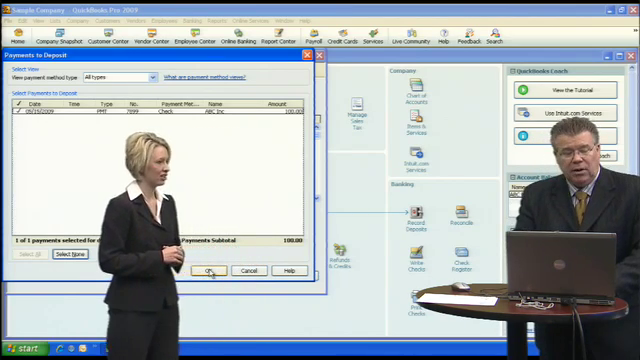
Move the 500.00 payment into Make Deposits and save and close the deposit.
click(208, 272)
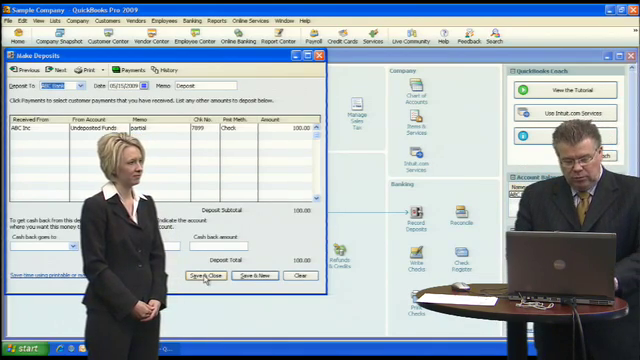
click(200, 276)
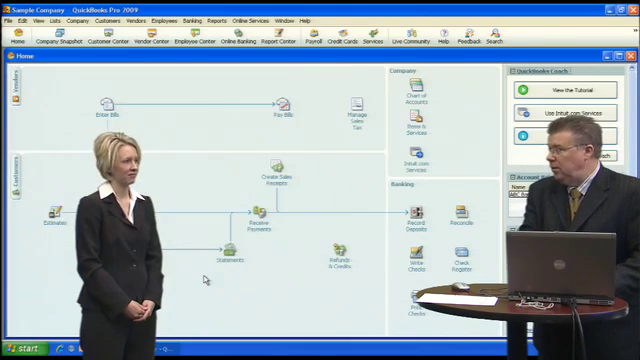